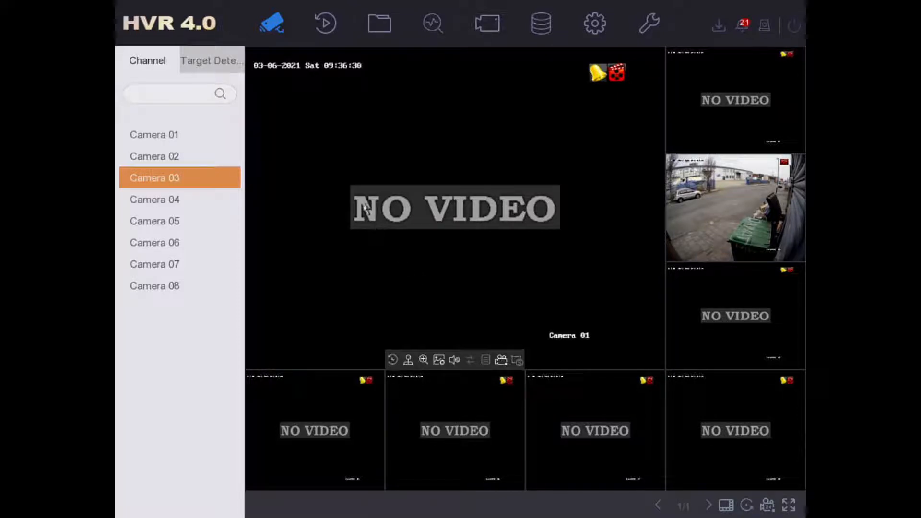
{"action": "mouse_move", "coordinate": [612, 253]}
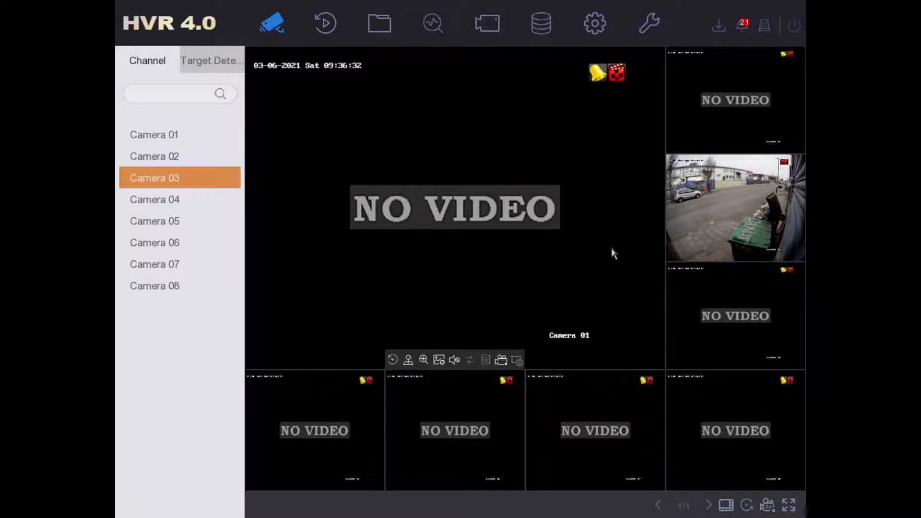
{"action": "mouse_move", "coordinate": [510, 434]}
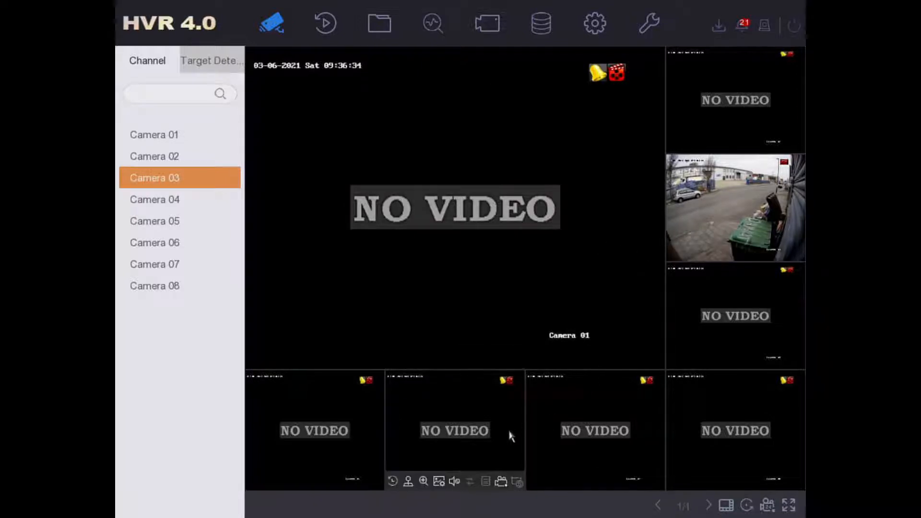
{"action": "mouse_move", "coordinate": [477, 474]}
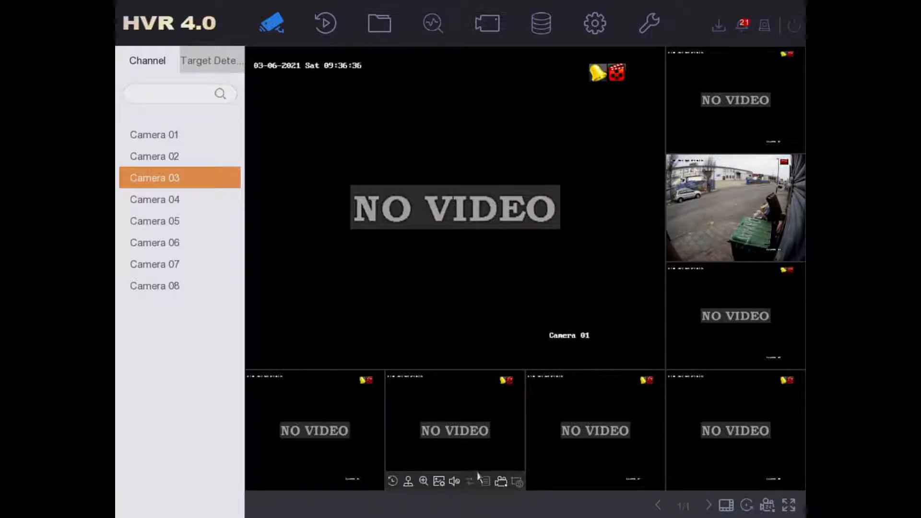
{"action": "mouse_move", "coordinate": [544, 306]}
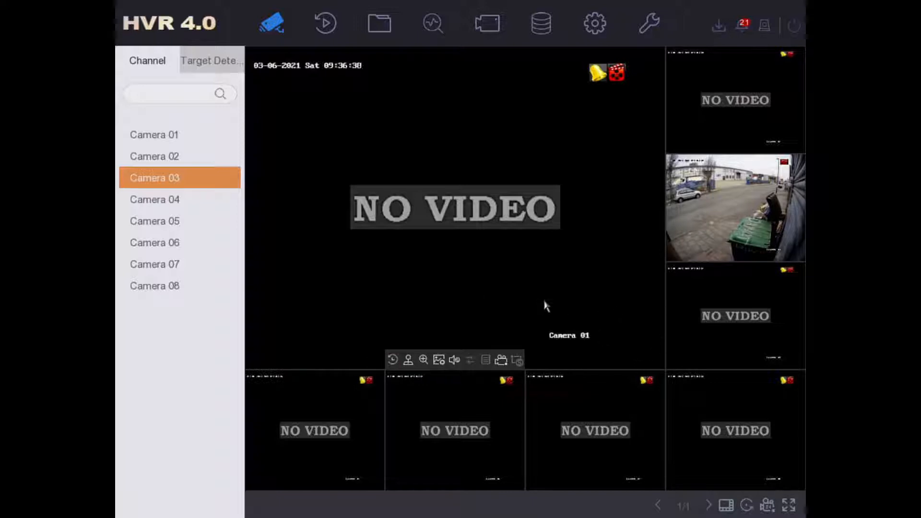
{"action": "mouse_move", "coordinate": [405, 353]}
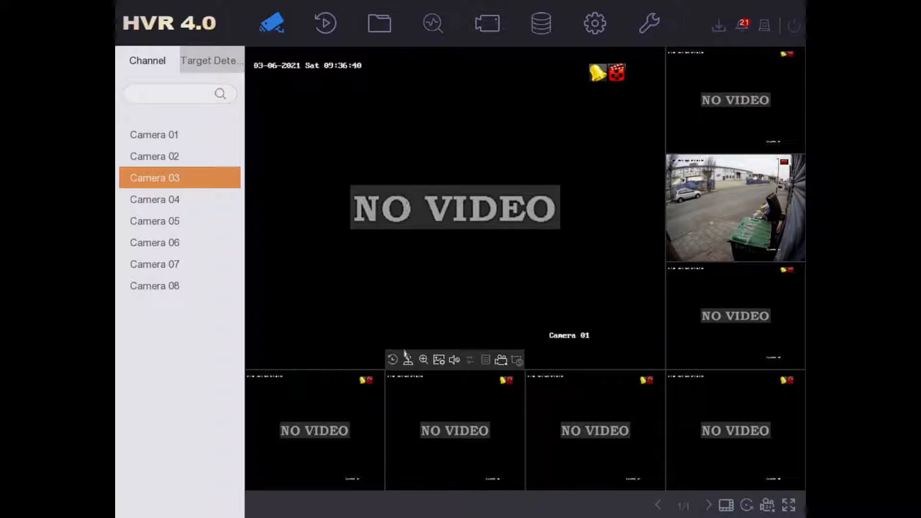
{"action": "mouse_move", "coordinate": [763, 467]}
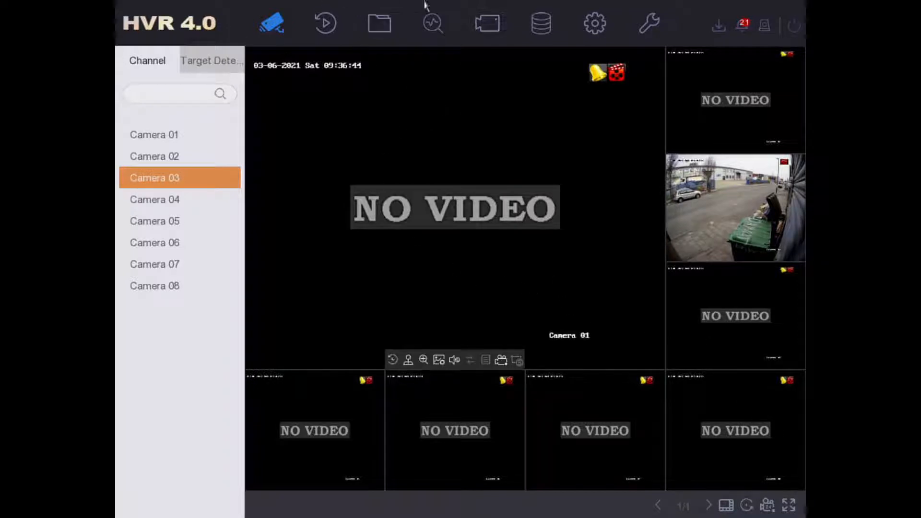
{"action": "mouse_move", "coordinate": [417, 152]}
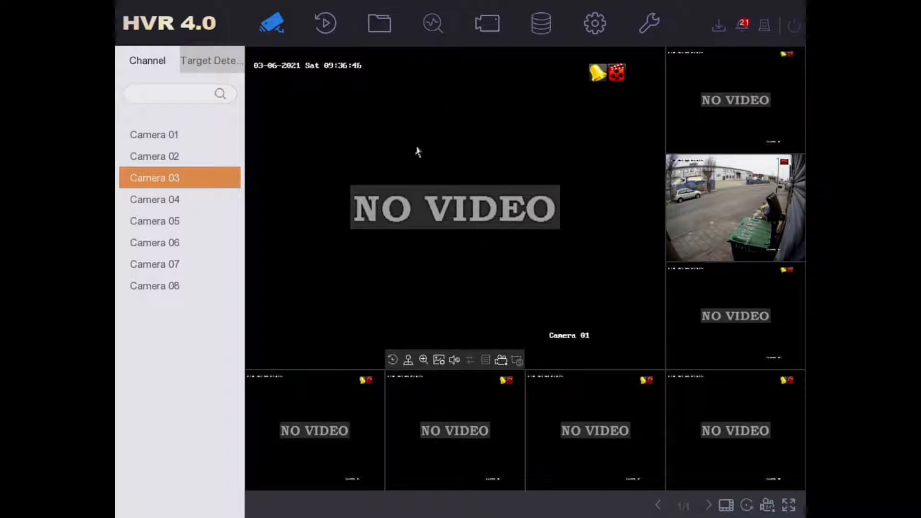
{"action": "mouse_move", "coordinate": [325, 24]}
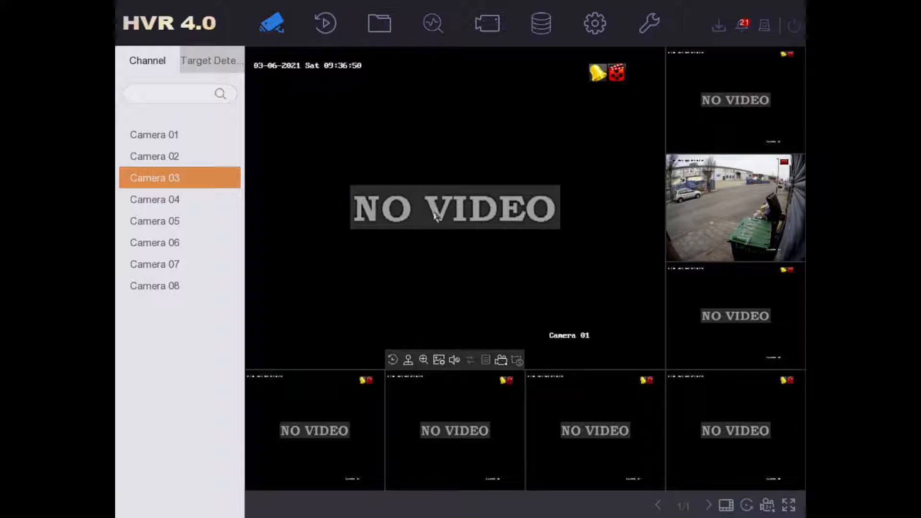
{"action": "mouse_move", "coordinate": [505, 290]}
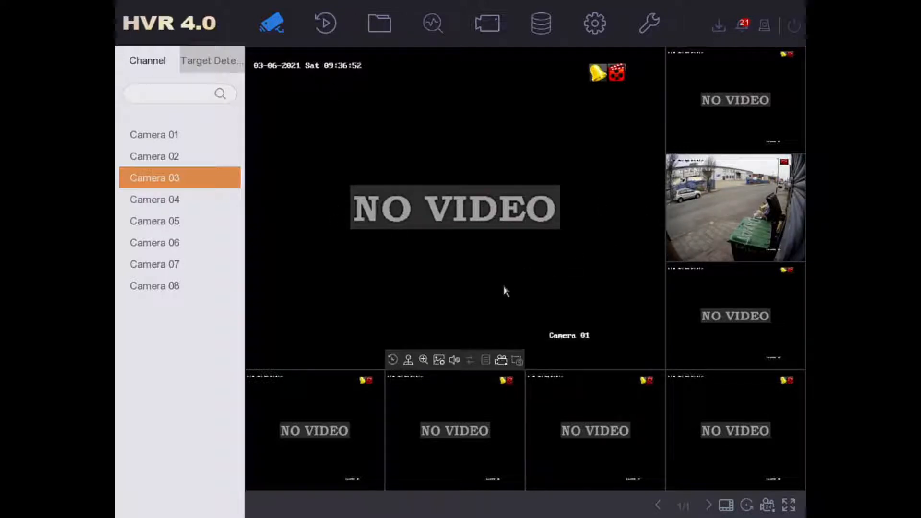
{"action": "mouse_move", "coordinate": [544, 269]}
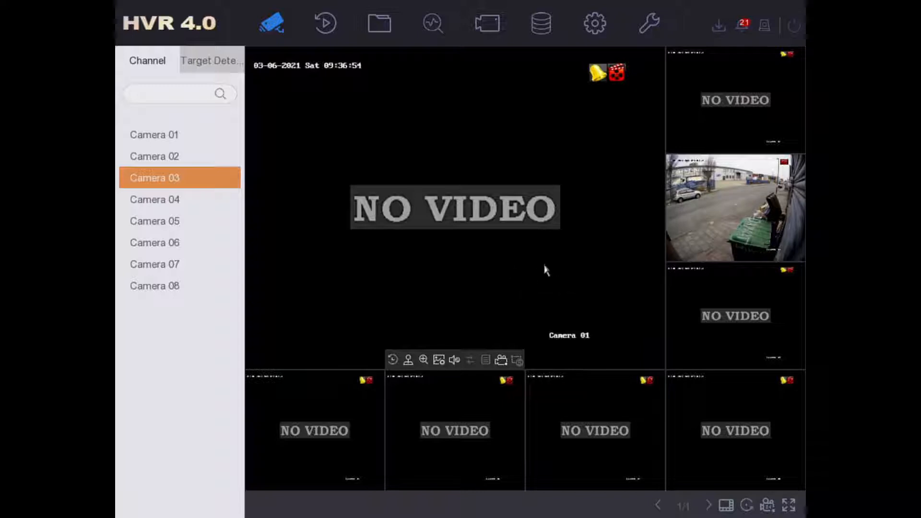
{"action": "mouse_move", "coordinate": [515, 282]}
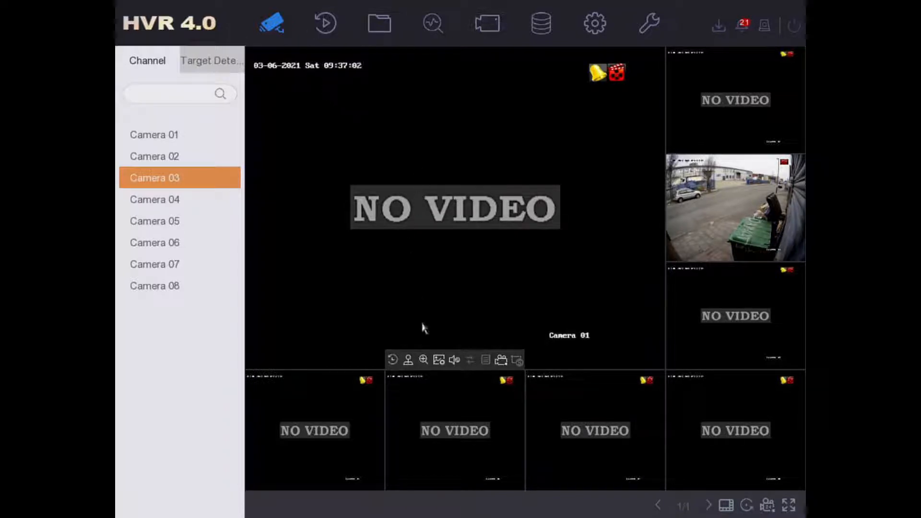
{"action": "mouse_move", "coordinate": [438, 321]}
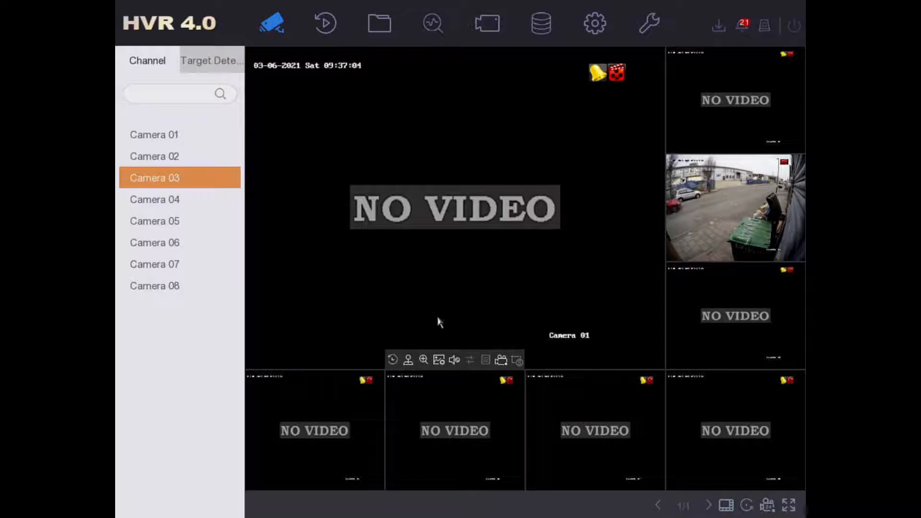
{"action": "mouse_move", "coordinate": [200, 154]}
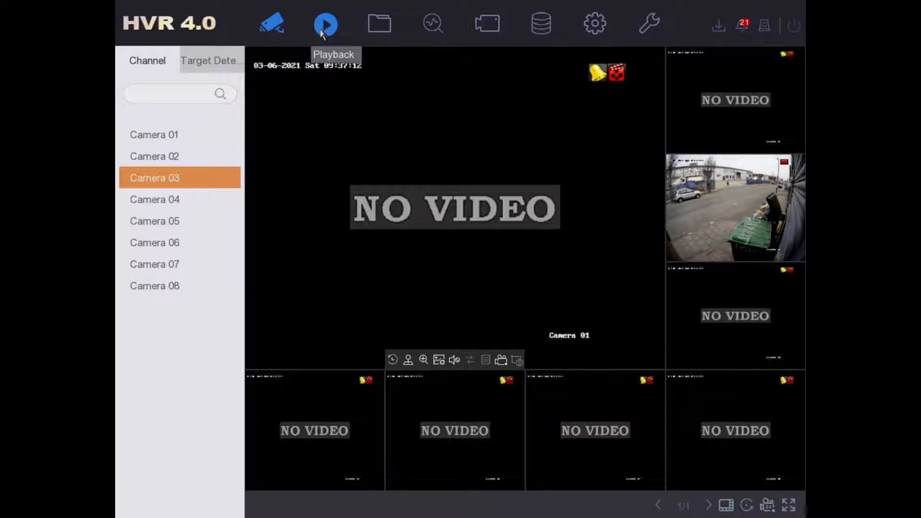
- Open Playback for Camera 03's 6 March 2021 recording and start the Clip tool
{"action": "left_click", "coordinate": [325, 24]}
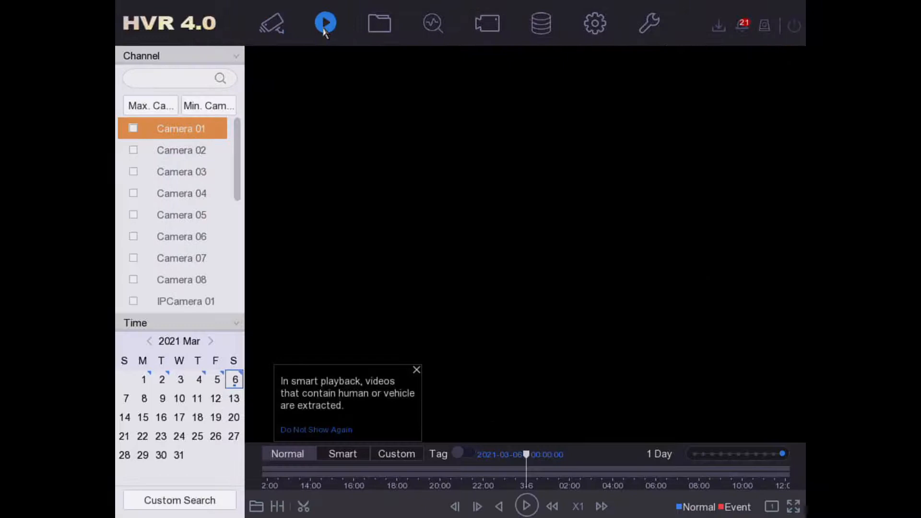
{"action": "mouse_move", "coordinate": [473, 368]}
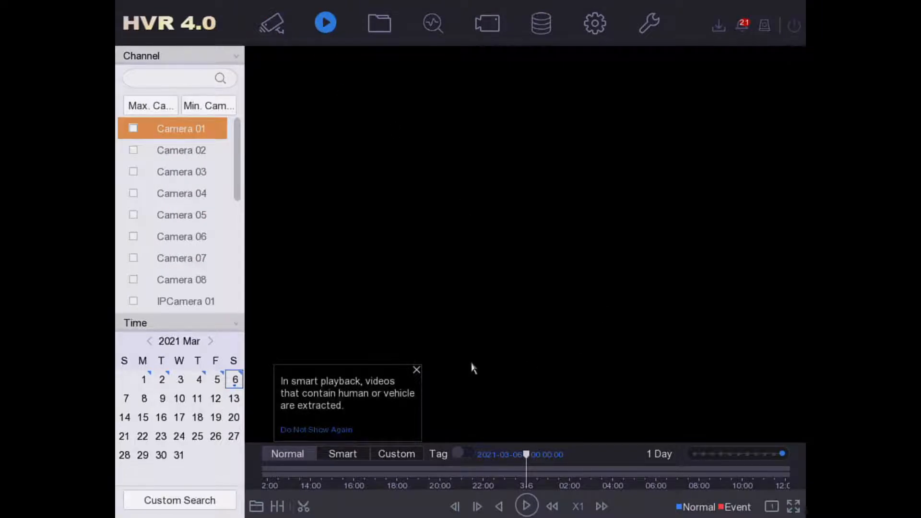
{"action": "mouse_move", "coordinate": [135, 179]}
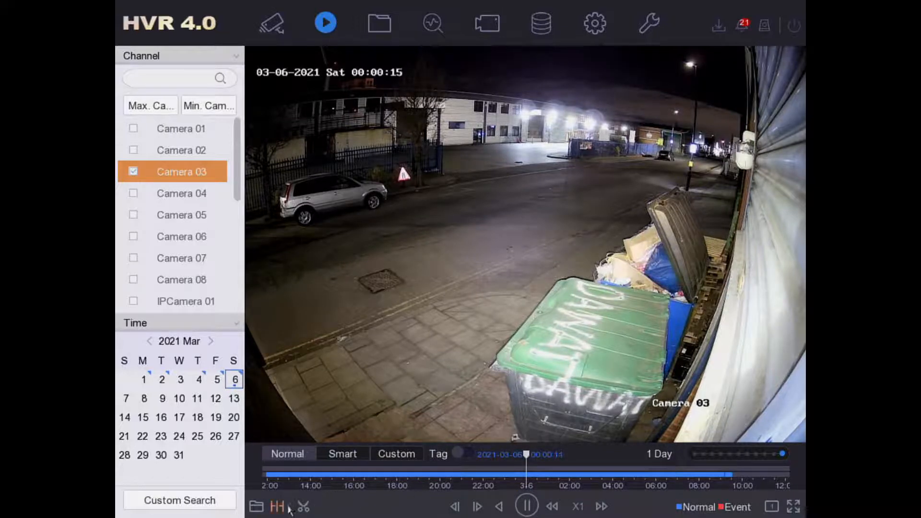
{"action": "left_click", "coordinate": [303, 507]}
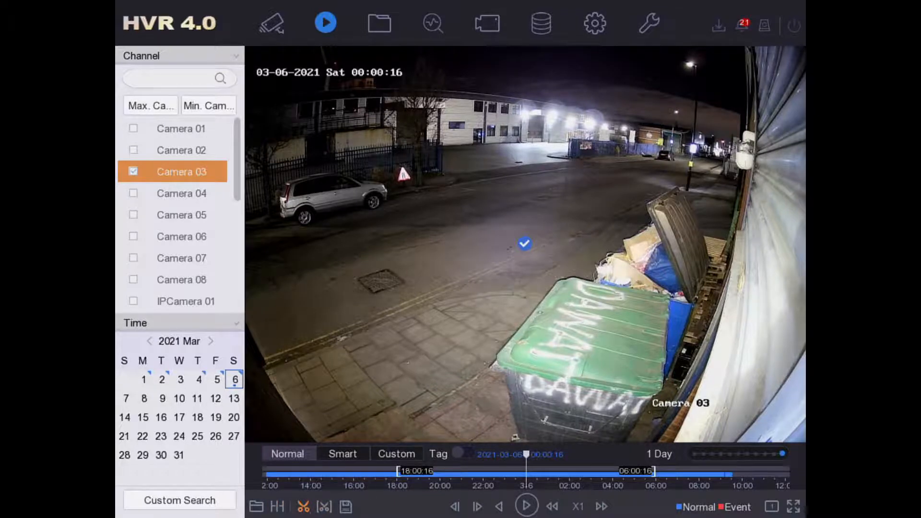
{"action": "mouse_move", "coordinate": [324, 506]}
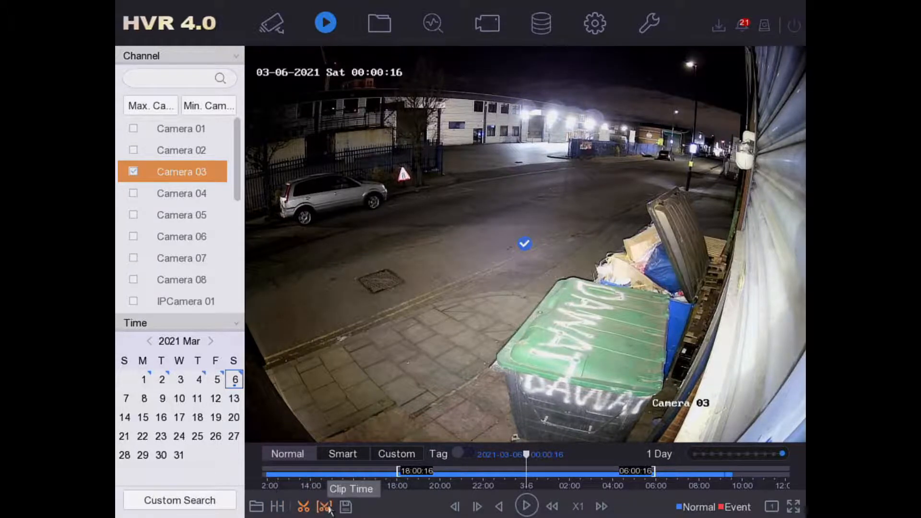
- Open the clip-time editor and set the start date to 6 March
{"action": "left_click", "coordinate": [323, 506]}
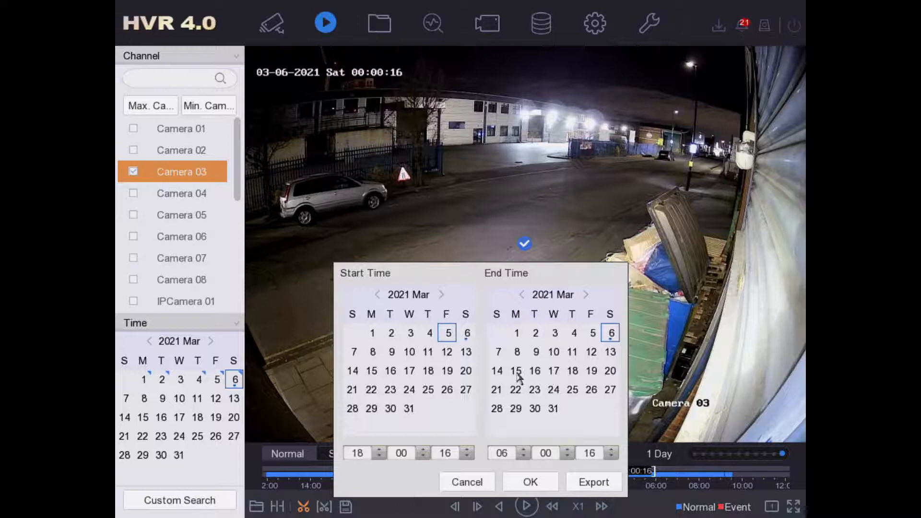
{"action": "mouse_move", "coordinate": [434, 82]}
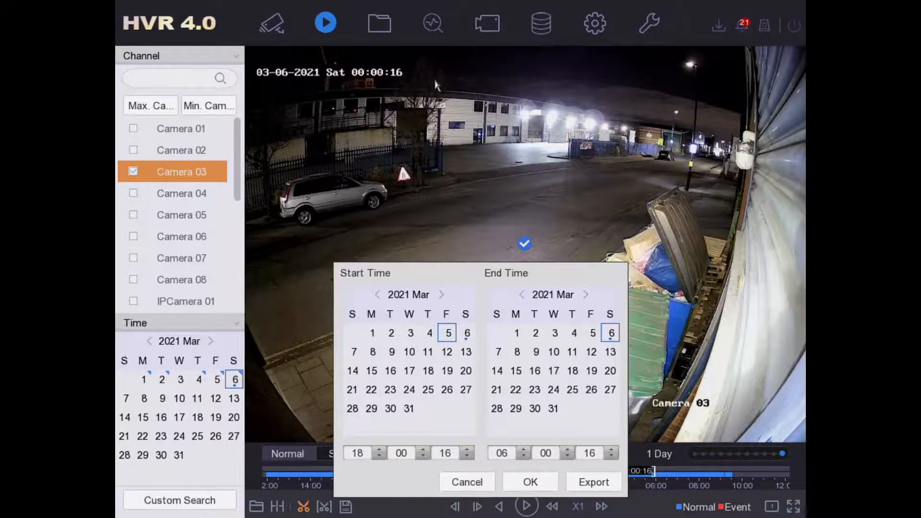
{"action": "mouse_move", "coordinate": [296, 82]}
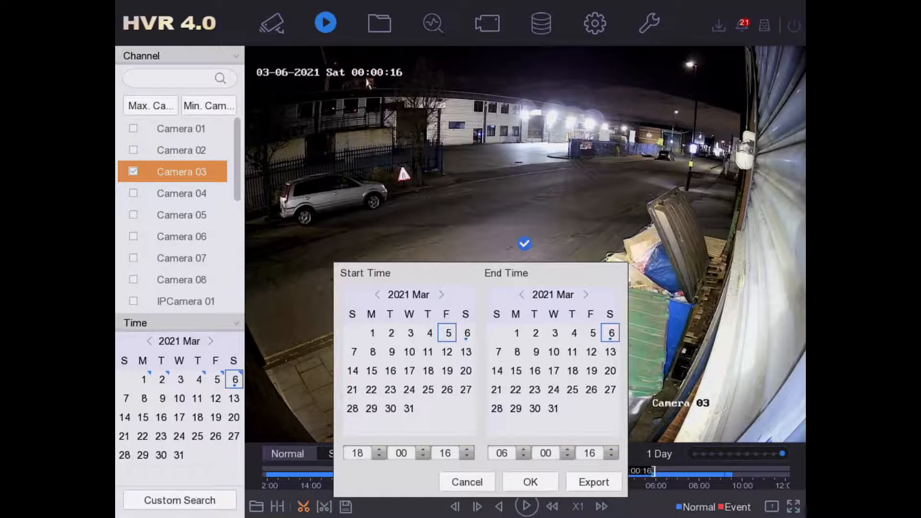
{"action": "mouse_move", "coordinate": [440, 285]}
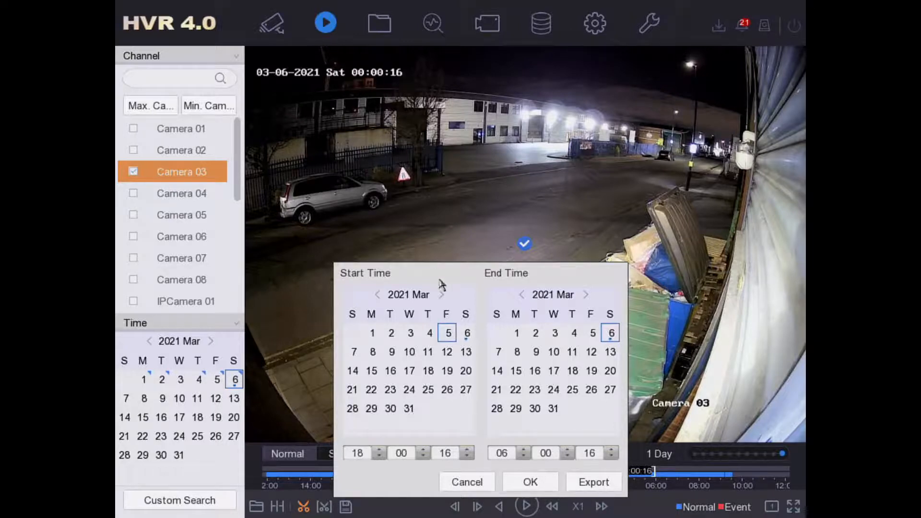
{"action": "left_click", "coordinate": [466, 332]}
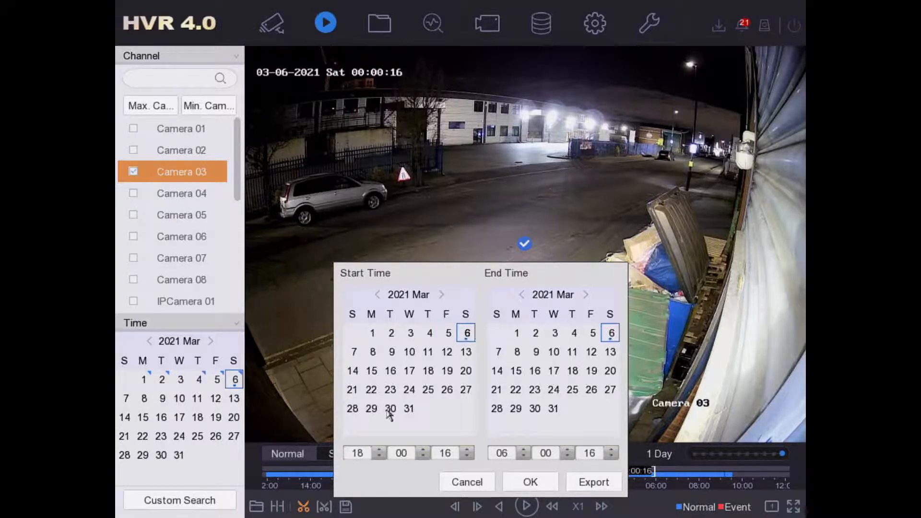
- Lower the clip's start hour and end hour both to 00
{"action": "left_click", "coordinate": [379, 457]}
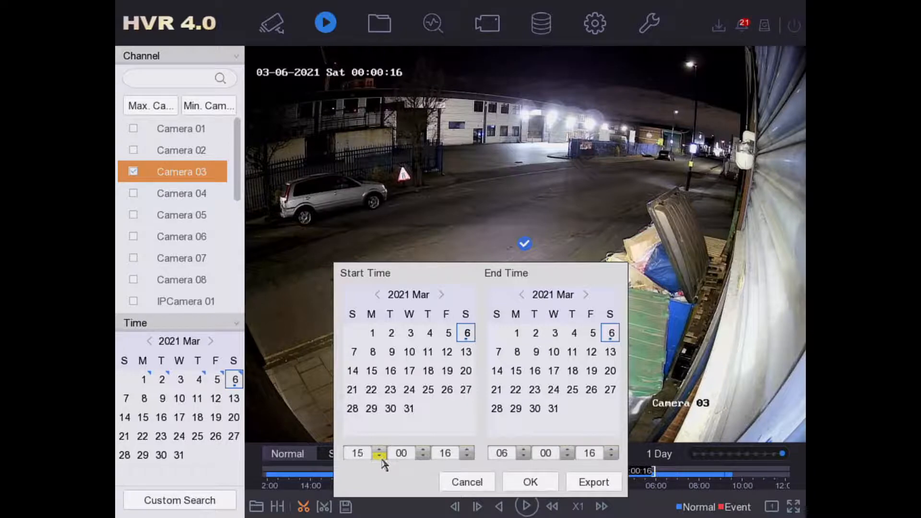
{"action": "left_click", "coordinate": [379, 457]}
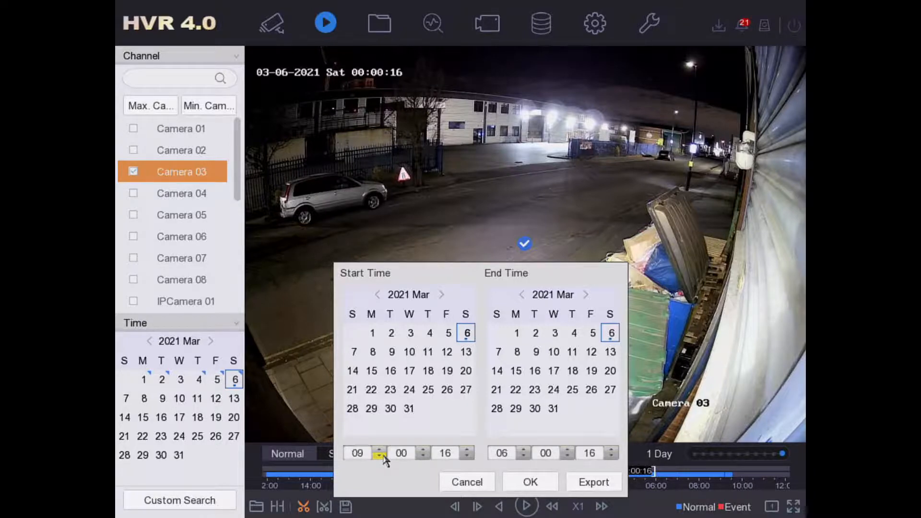
{"action": "left_click", "coordinate": [379, 456]}
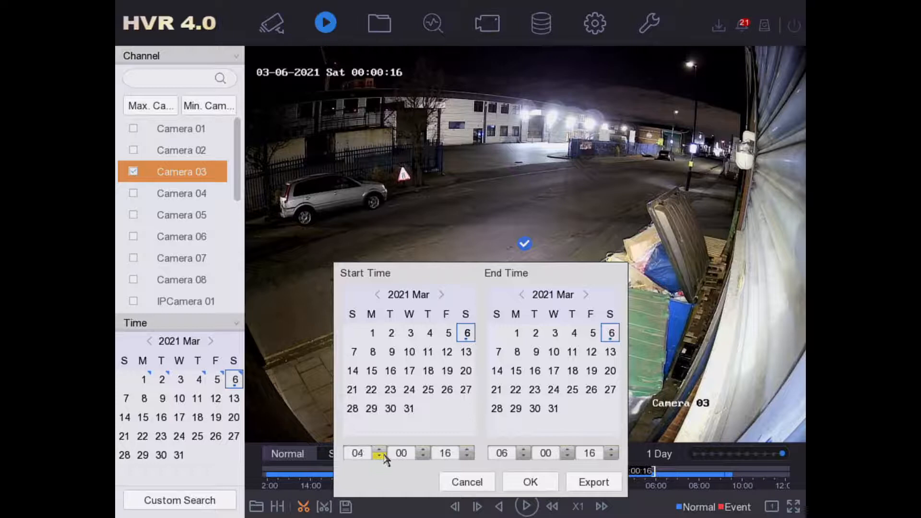
{"action": "left_click", "coordinate": [379, 458]}
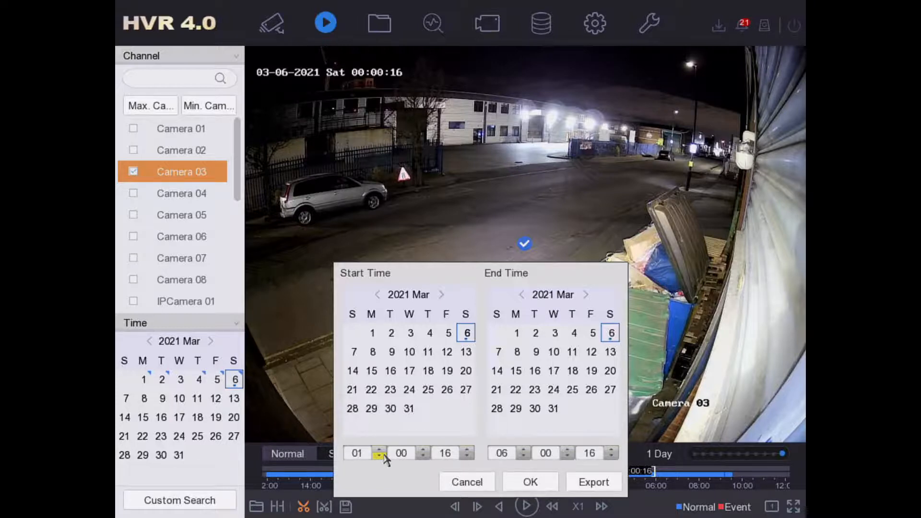
{"action": "left_click", "coordinate": [380, 457]}
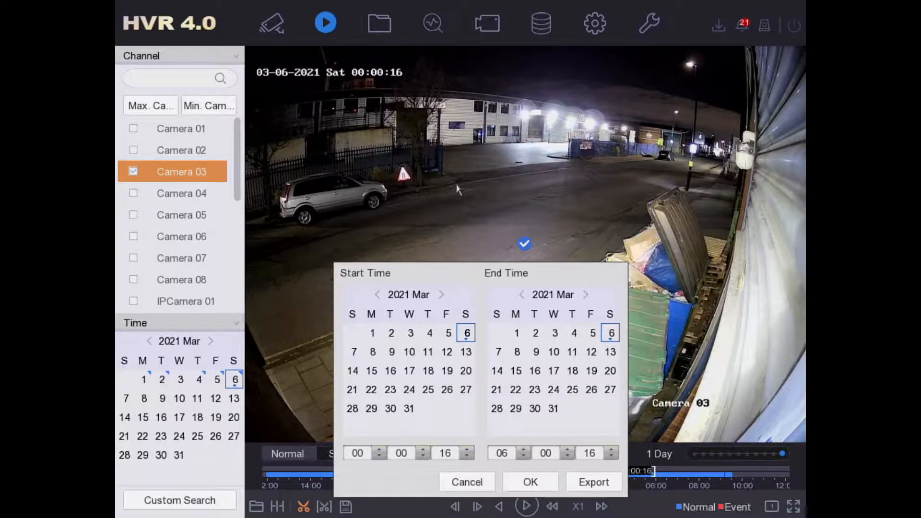
{"action": "mouse_move", "coordinate": [502, 314]}
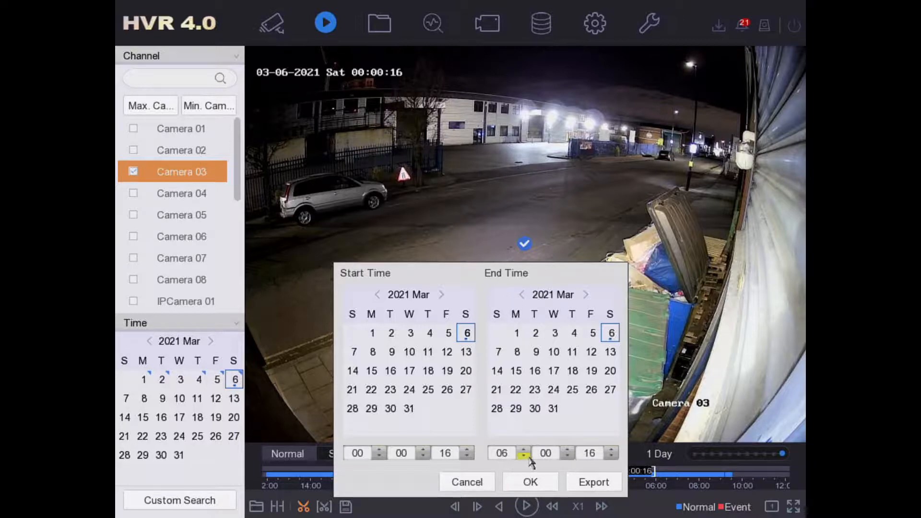
{"action": "left_click", "coordinate": [523, 457]}
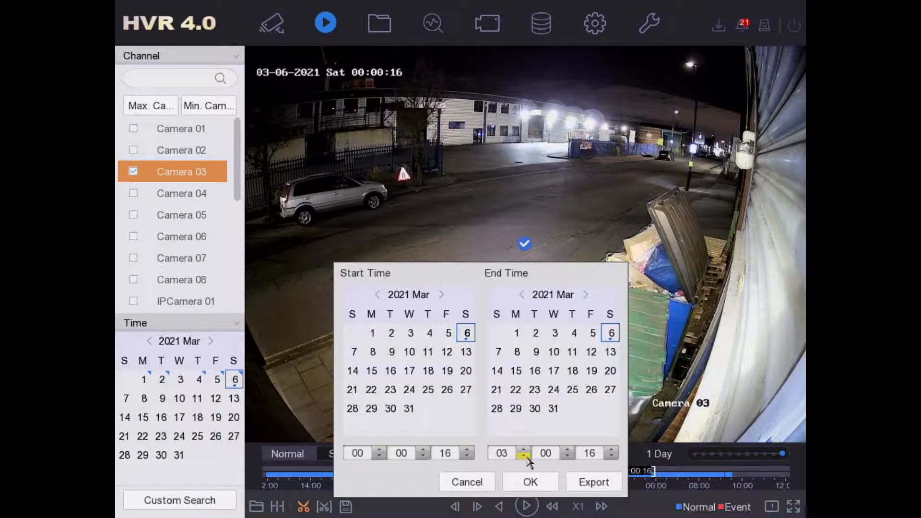
{"action": "left_click", "coordinate": [523, 457]}
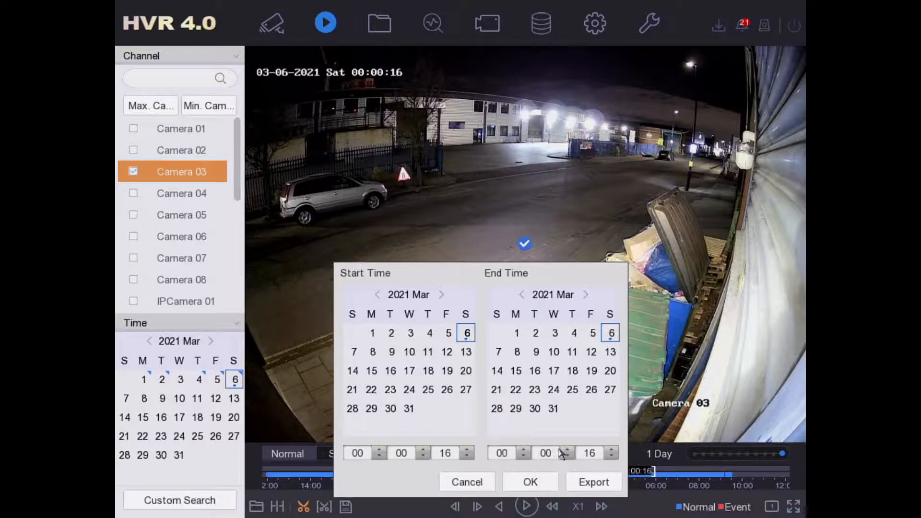
- Raise end minutes to 30, confirm the 00:00:16–00:30:16 range, and start exporting
{"action": "left_click", "coordinate": [565, 449]}
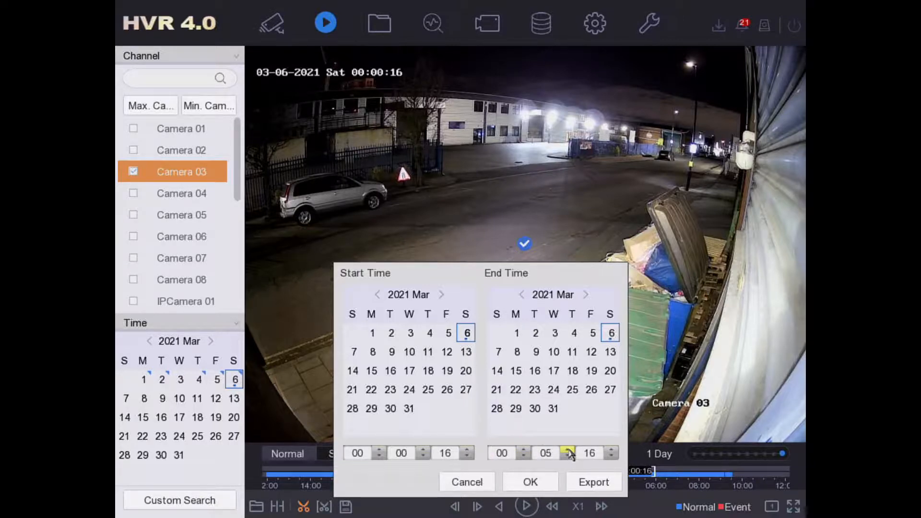
{"action": "left_click", "coordinate": [568, 450]}
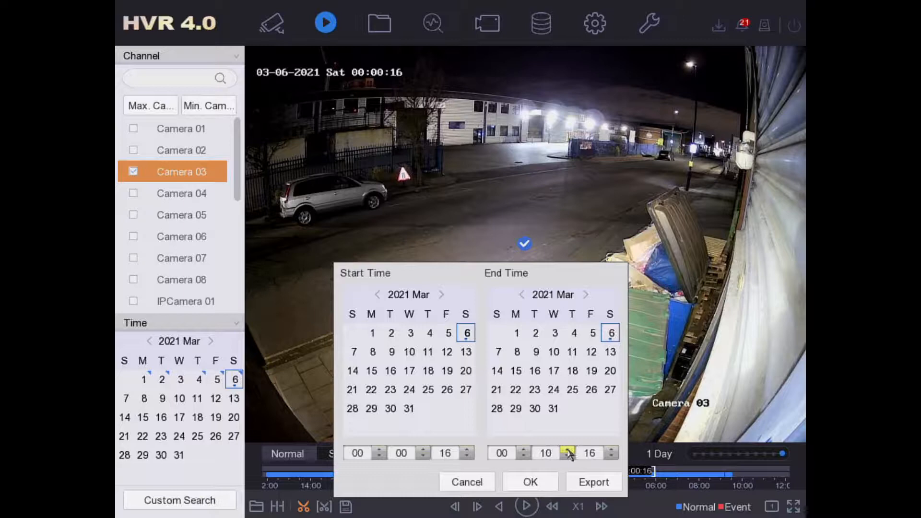
{"action": "left_click", "coordinate": [567, 450]}
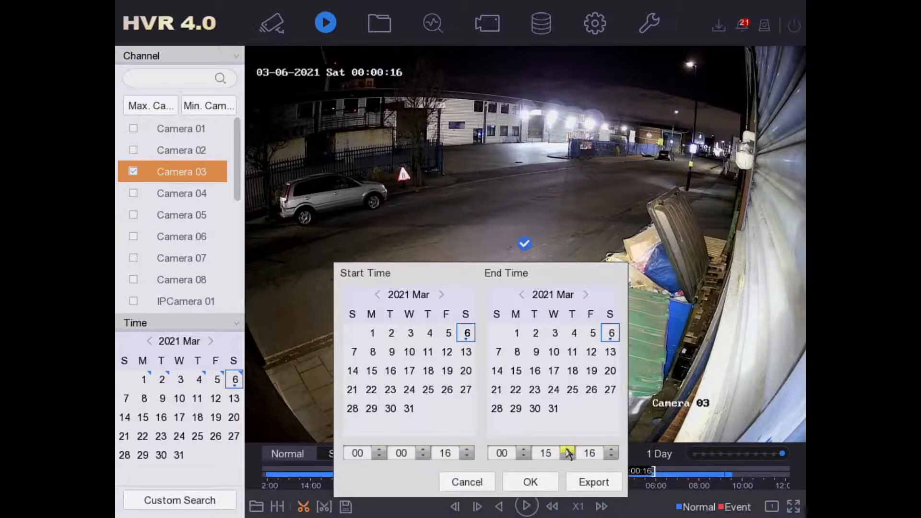
{"action": "left_click", "coordinate": [566, 450]}
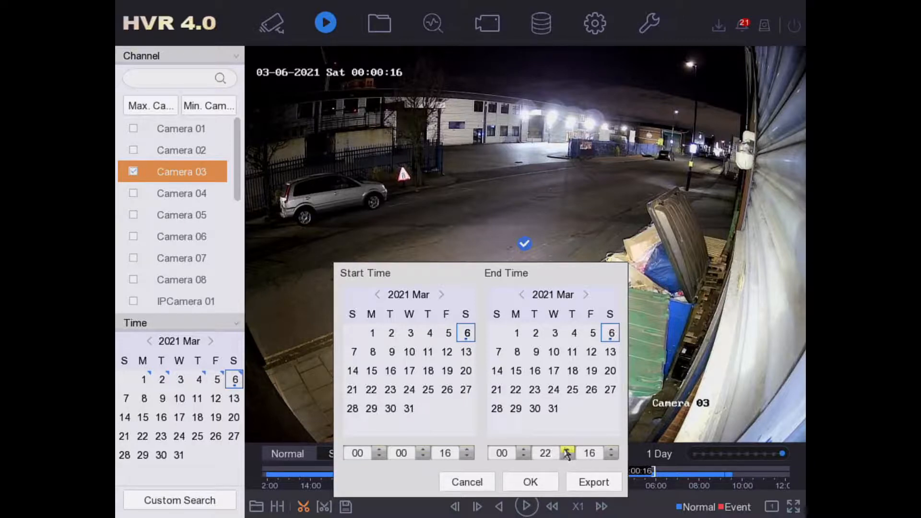
{"action": "left_click", "coordinate": [567, 449]}
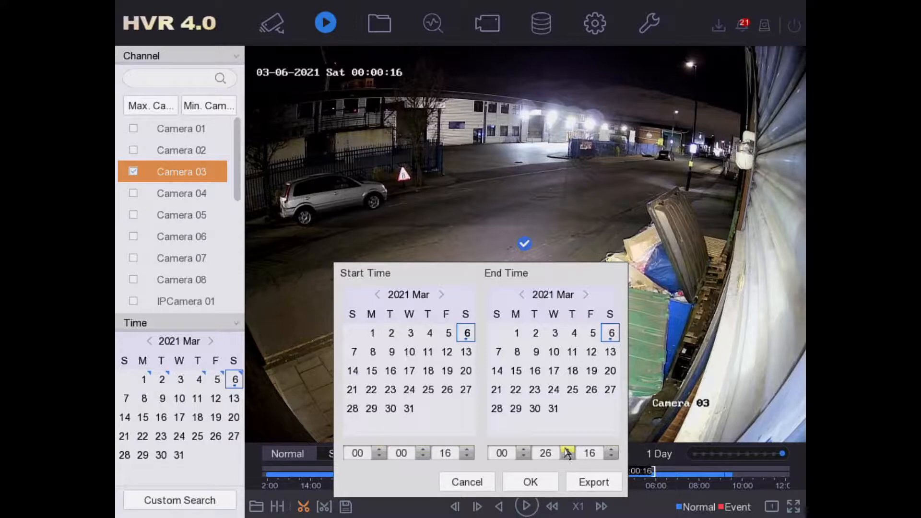
{"action": "left_click", "coordinate": [566, 450]}
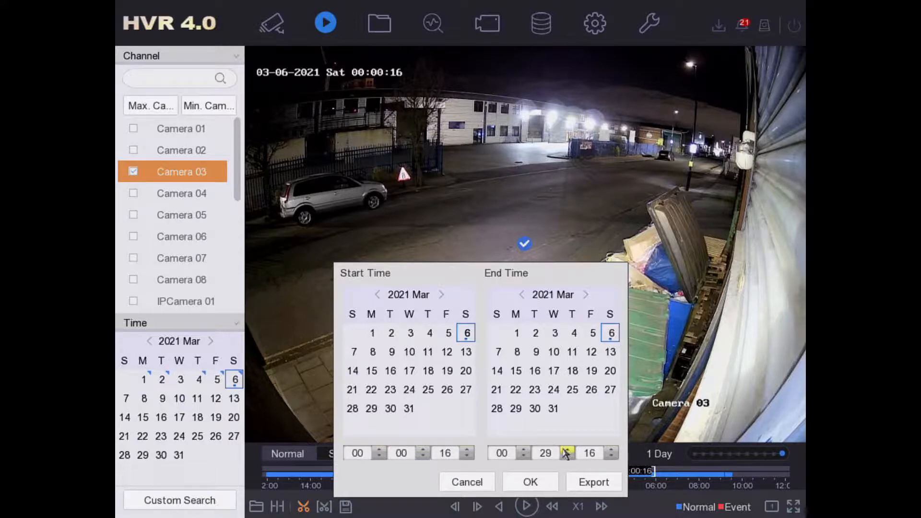
{"action": "left_click", "coordinate": [566, 449]}
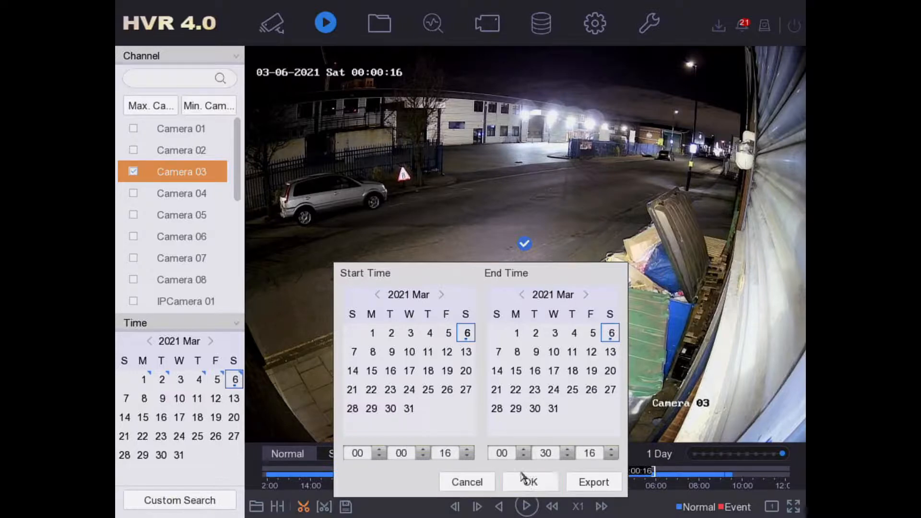
{"action": "left_click", "coordinate": [529, 481]}
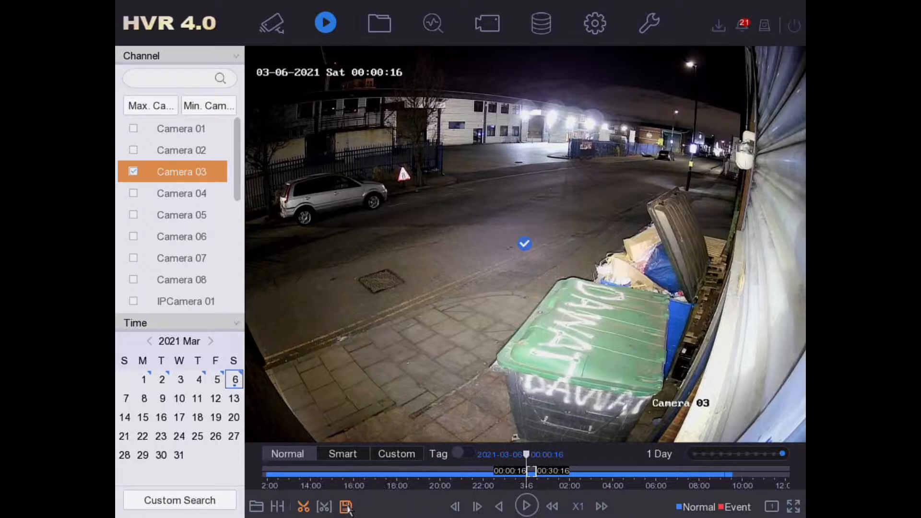
{"action": "left_click", "coordinate": [345, 507]}
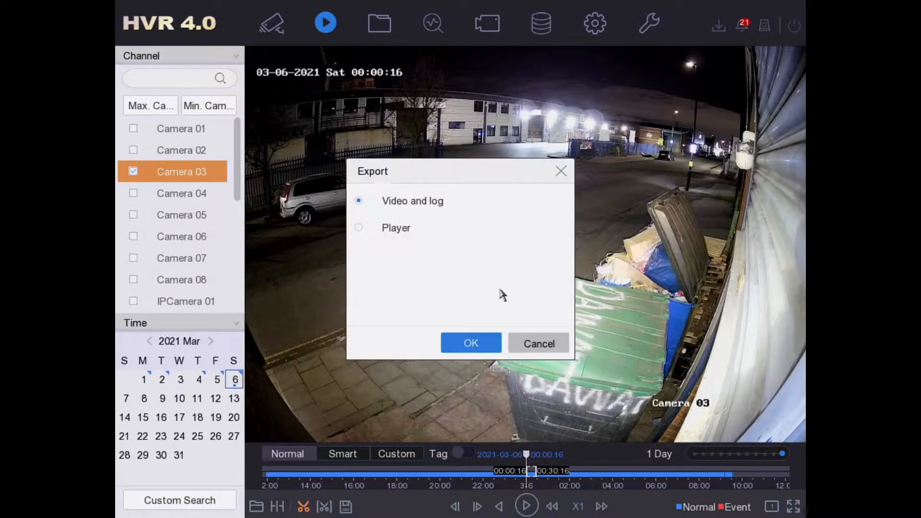
- Confirm exporting video and log, targeting USB Flash Disk 1-1 with MP4 type
{"action": "left_click", "coordinate": [470, 342]}
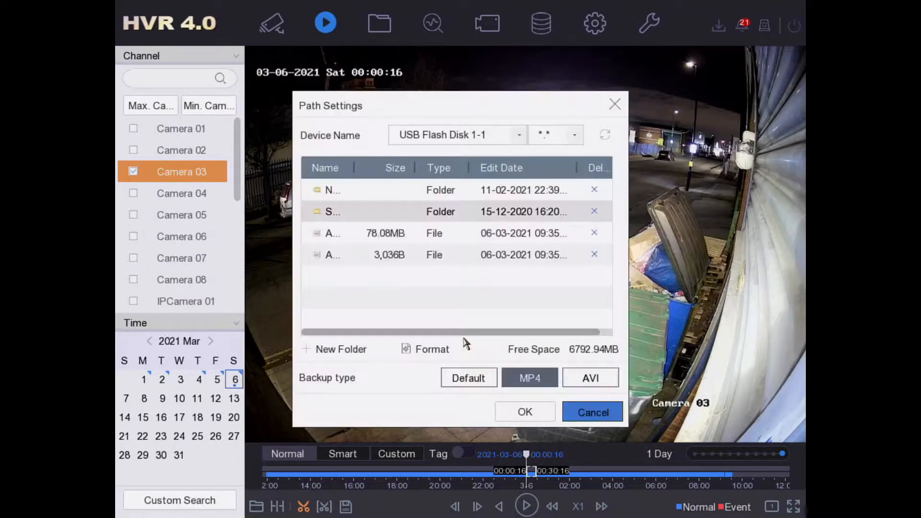
{"action": "left_click", "coordinate": [573, 135]}
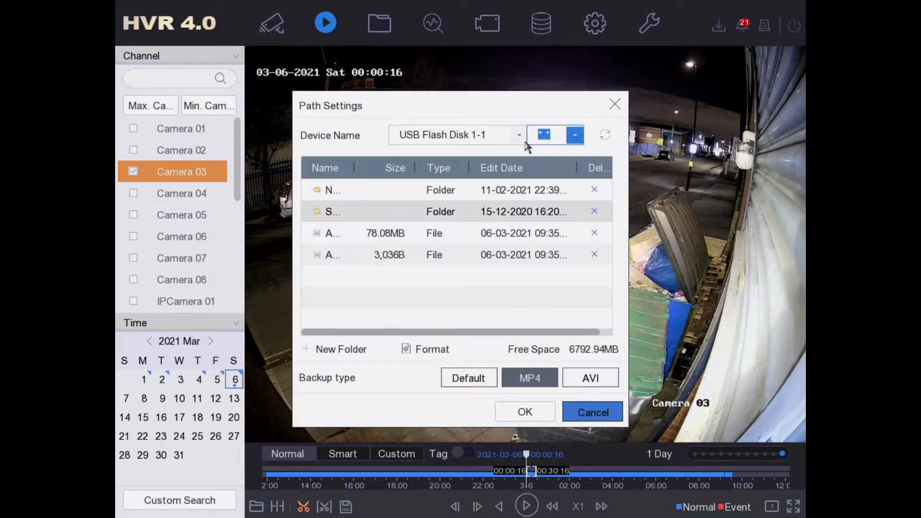
{"action": "left_click", "coordinate": [455, 135]}
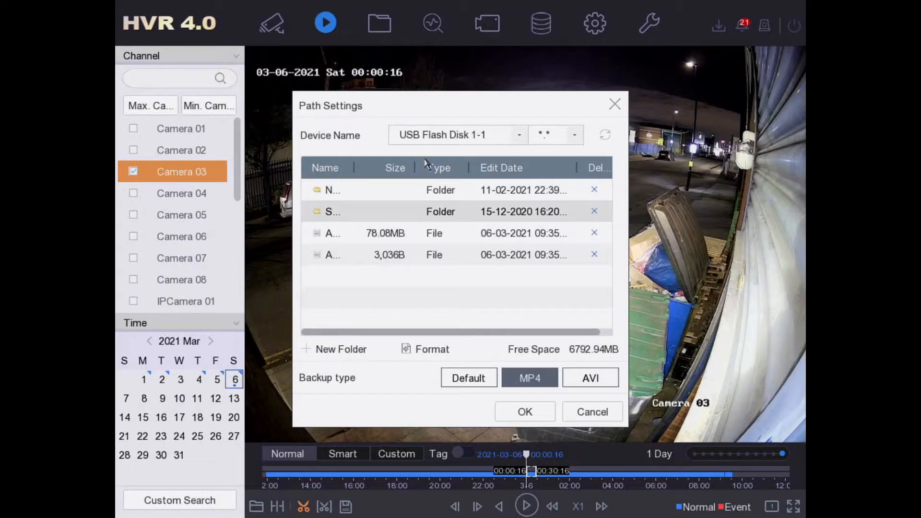
{"action": "mouse_move", "coordinate": [496, 394]}
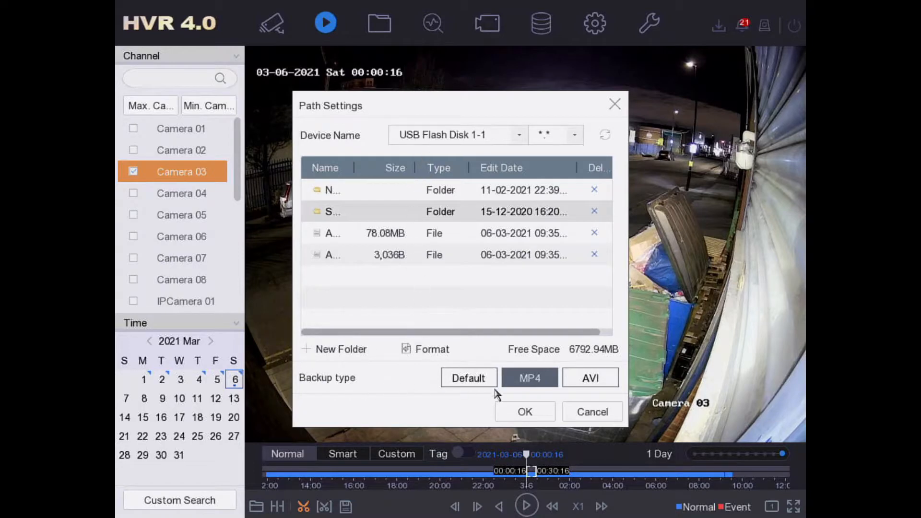
{"action": "mouse_move", "coordinate": [526, 384]}
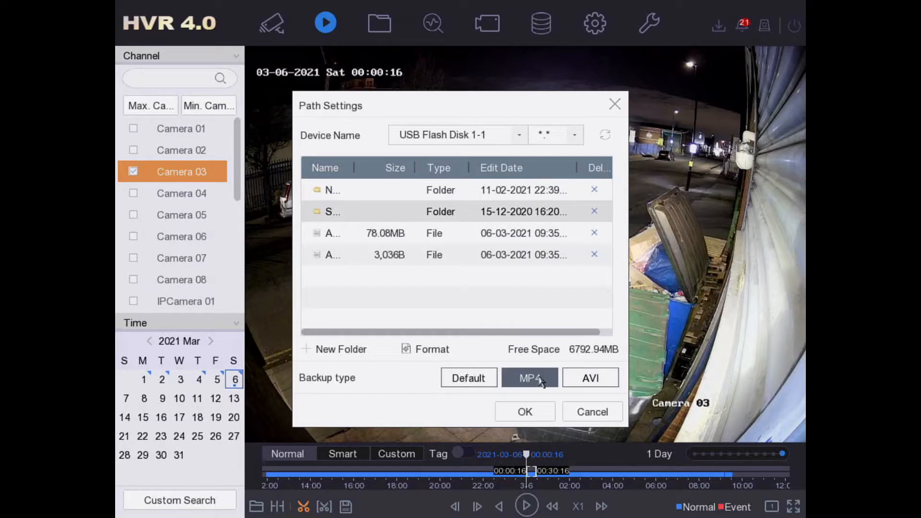
{"action": "mouse_move", "coordinate": [543, 388]}
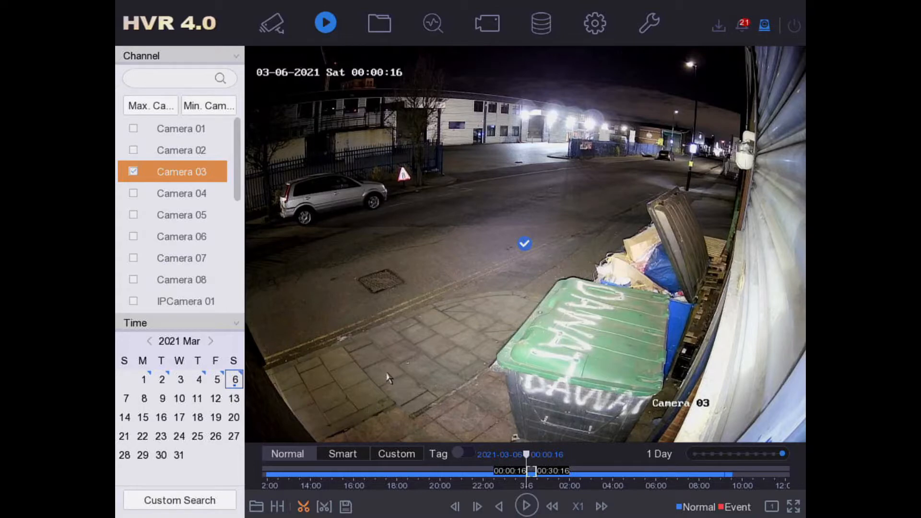
{"action": "mouse_move", "coordinate": [426, 329]}
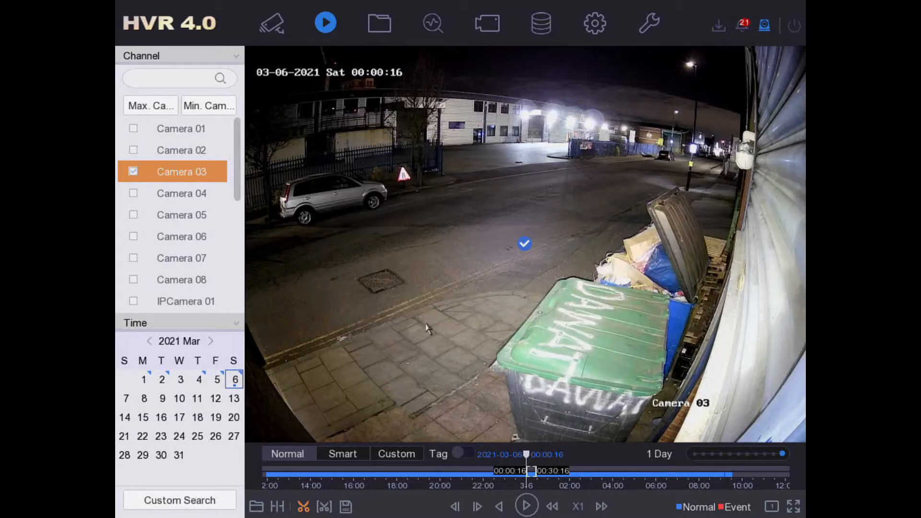